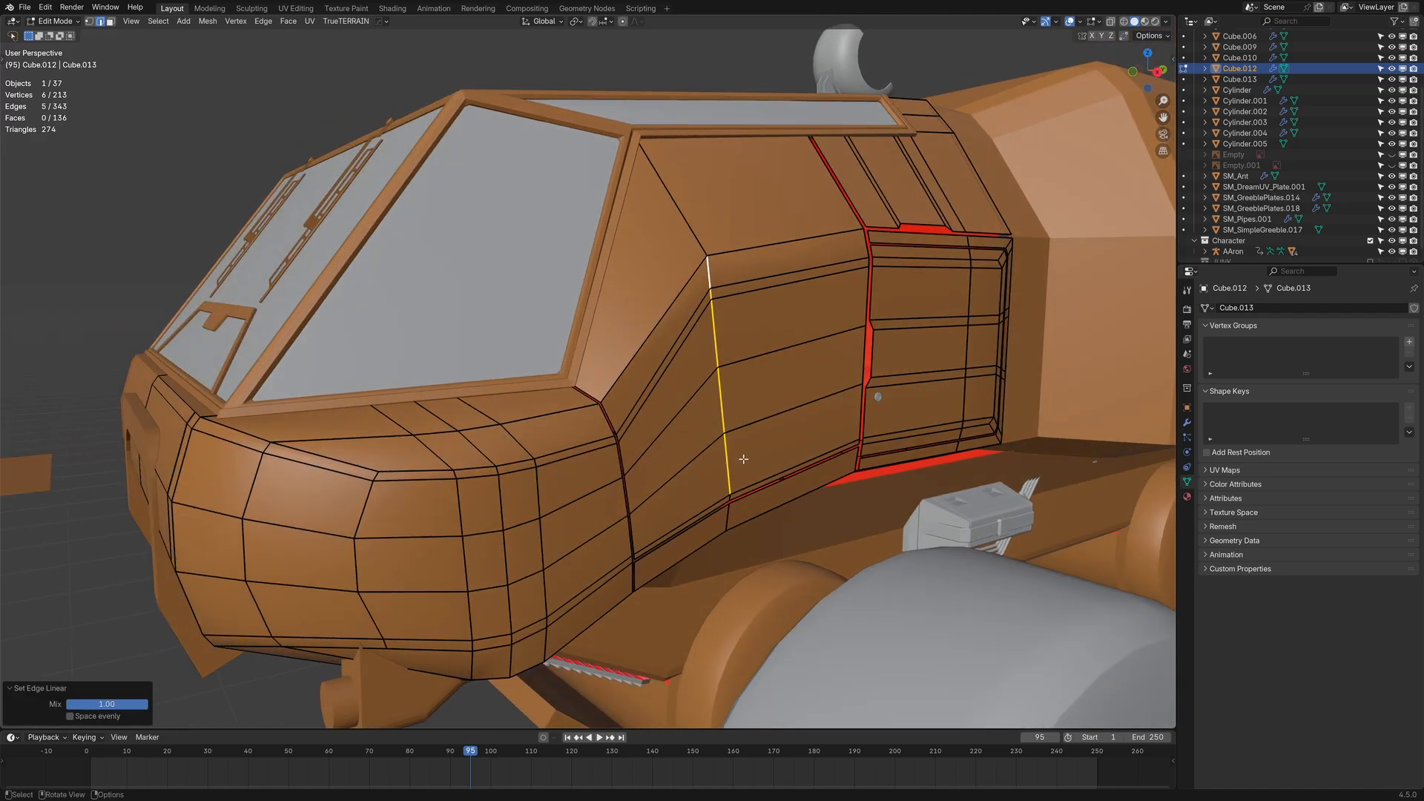
Drag the Set Edge Linear Mix value from 1.00 to 0.00, restoring the cab edge's curve
left_click_drag(118, 704, 69, 704)
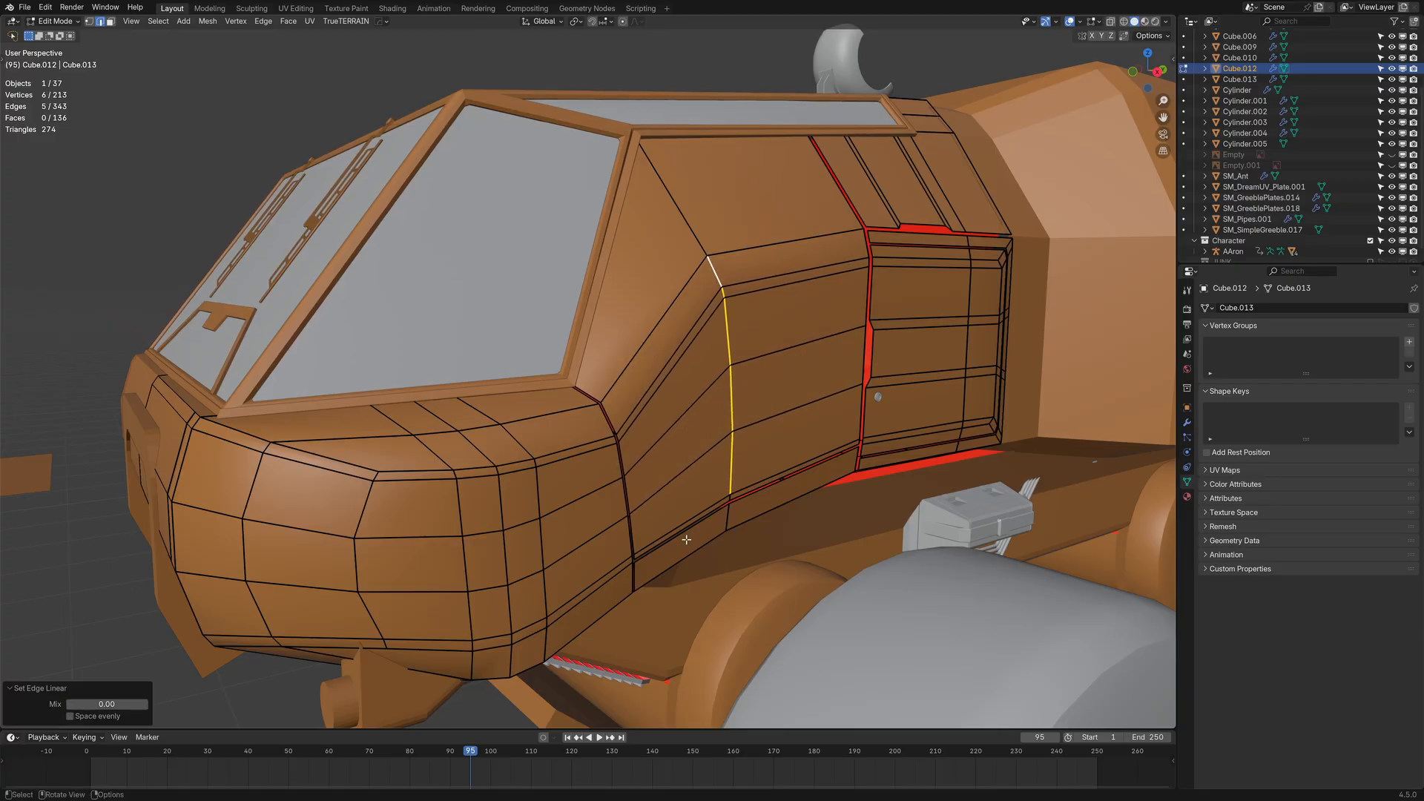
left_click(294, 8)
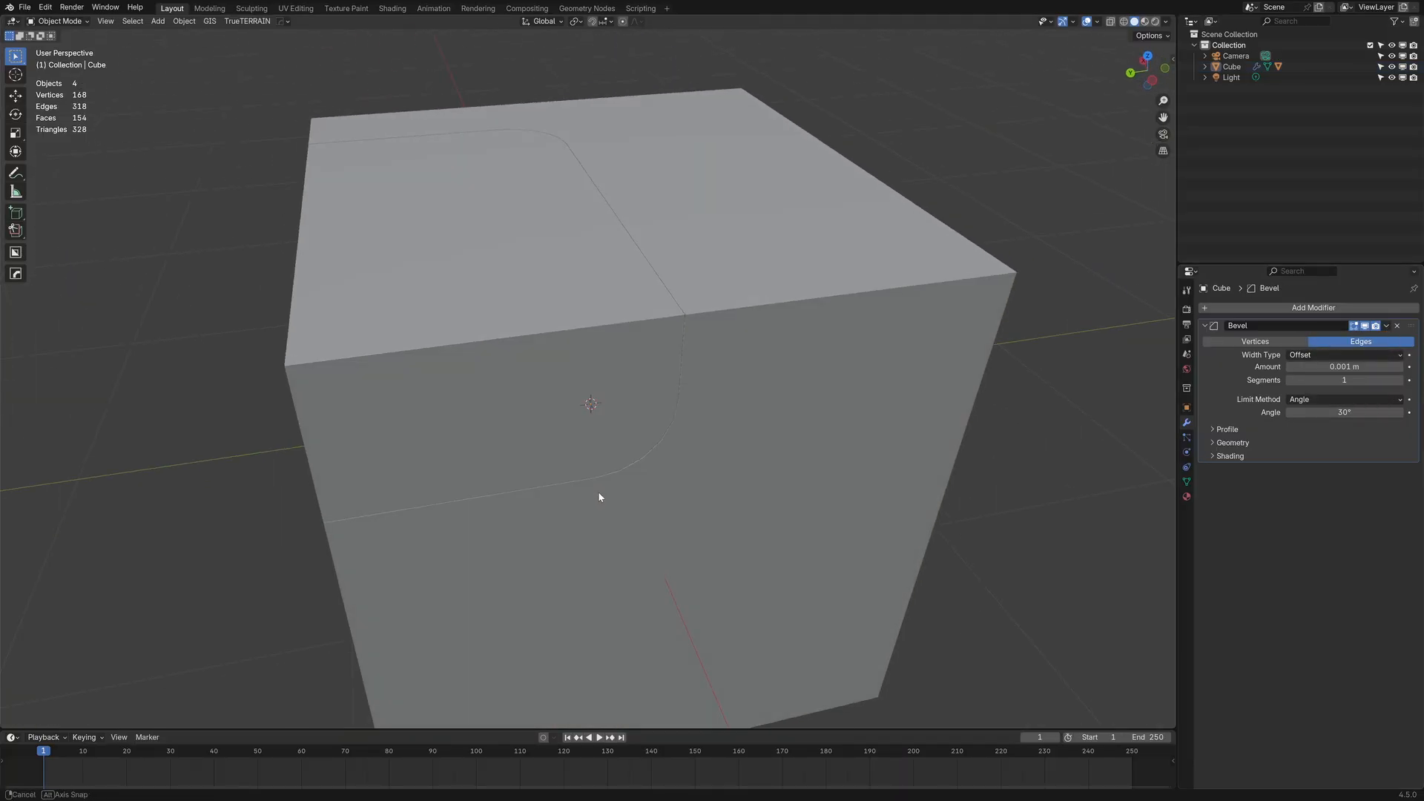
Toggle the cube's edit mode while setting up its 30° angle-limited Bevel modifier
key("Tab")
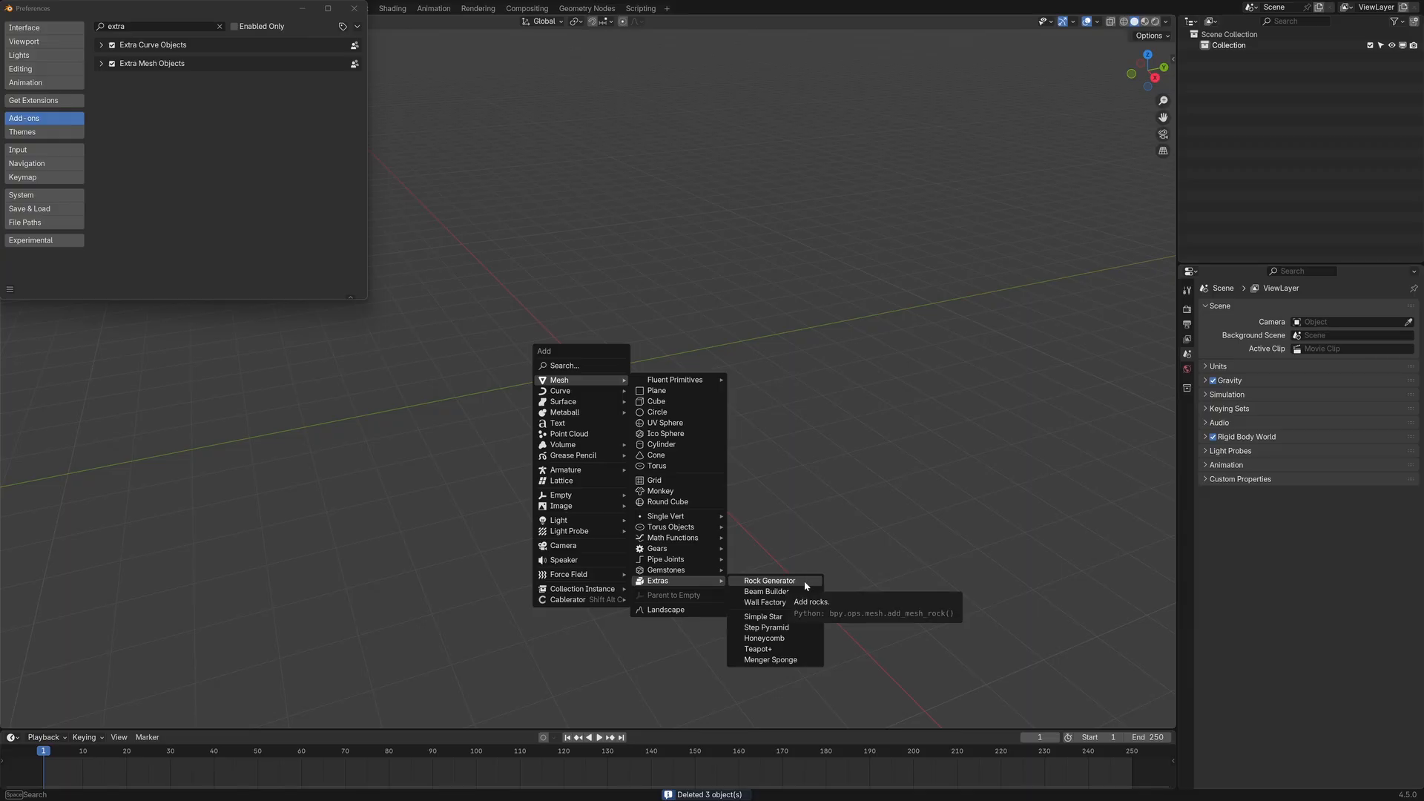
Insert a 2-by-2 honeycomb mesh from Mesh > Extras at the scene centre
left_click(764, 638)
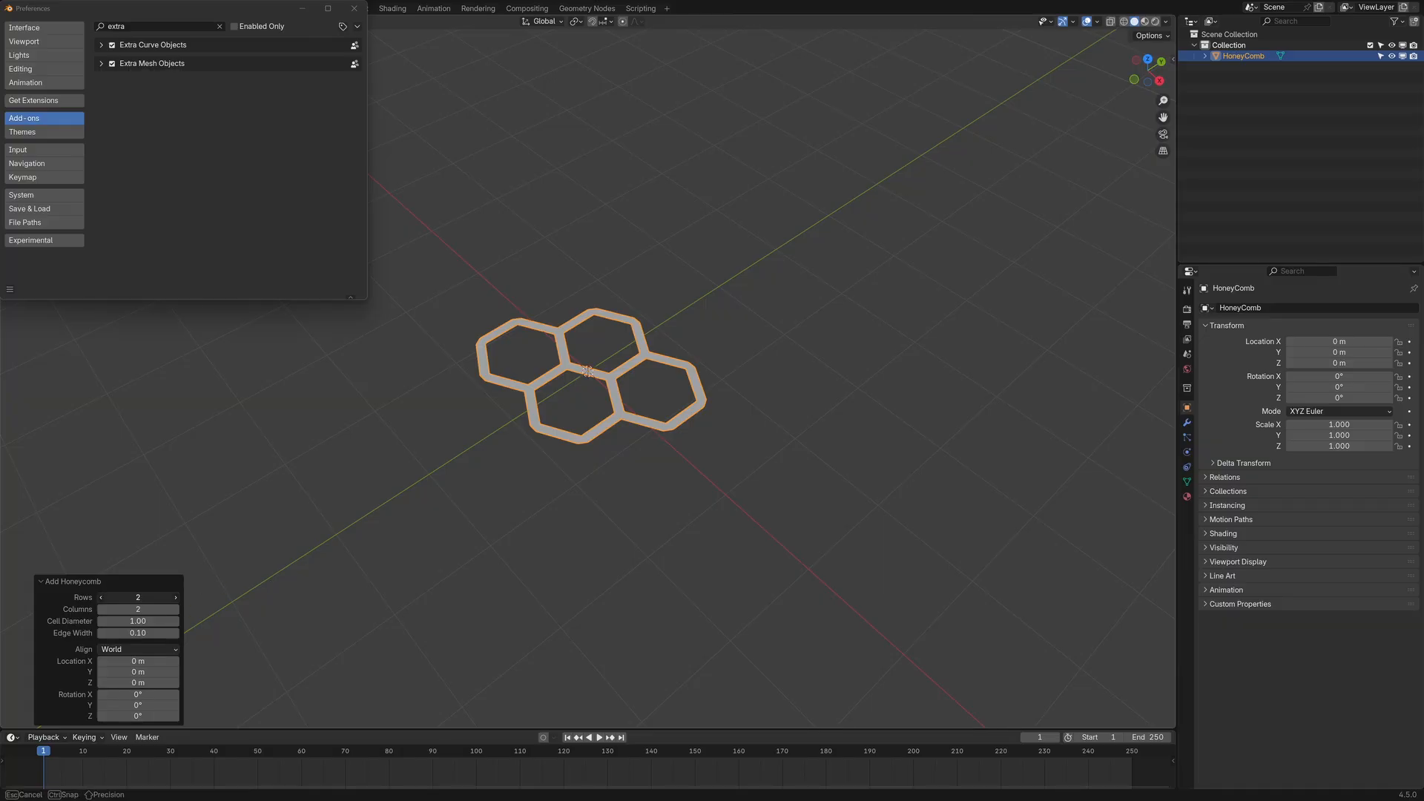